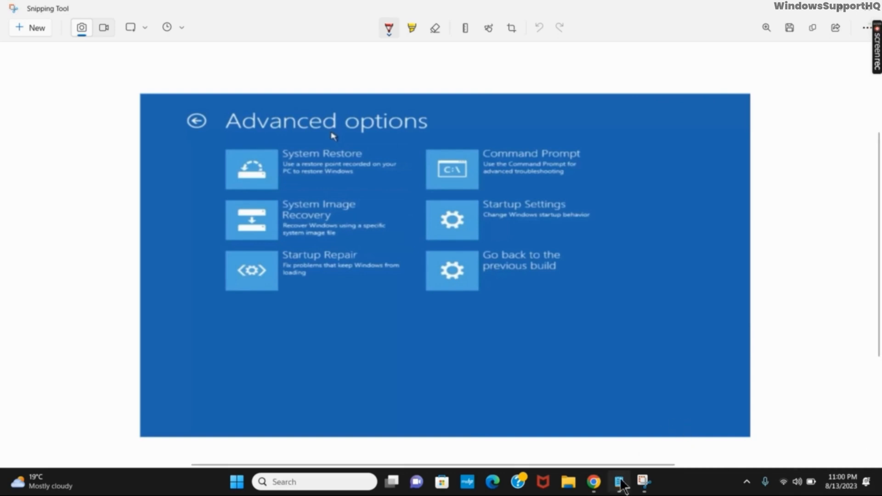
Bring the Notepad bootrec fixmbr notes to the front from the taskbar
left_click(617, 482)
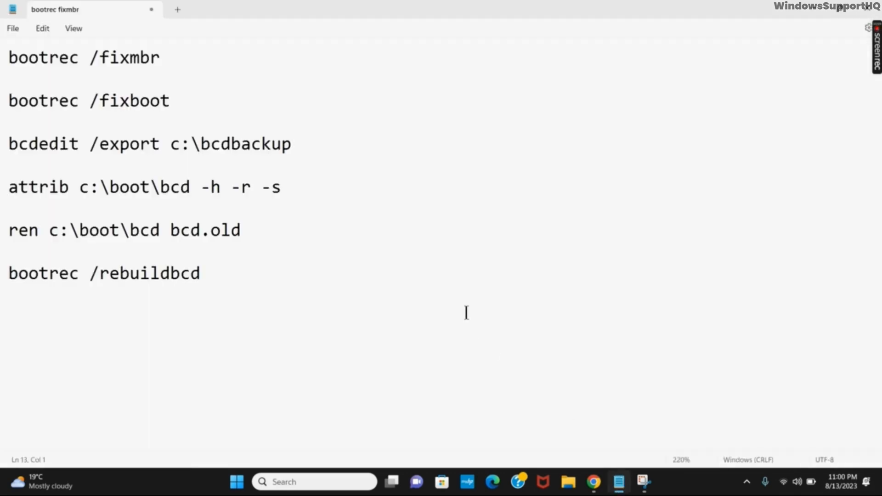